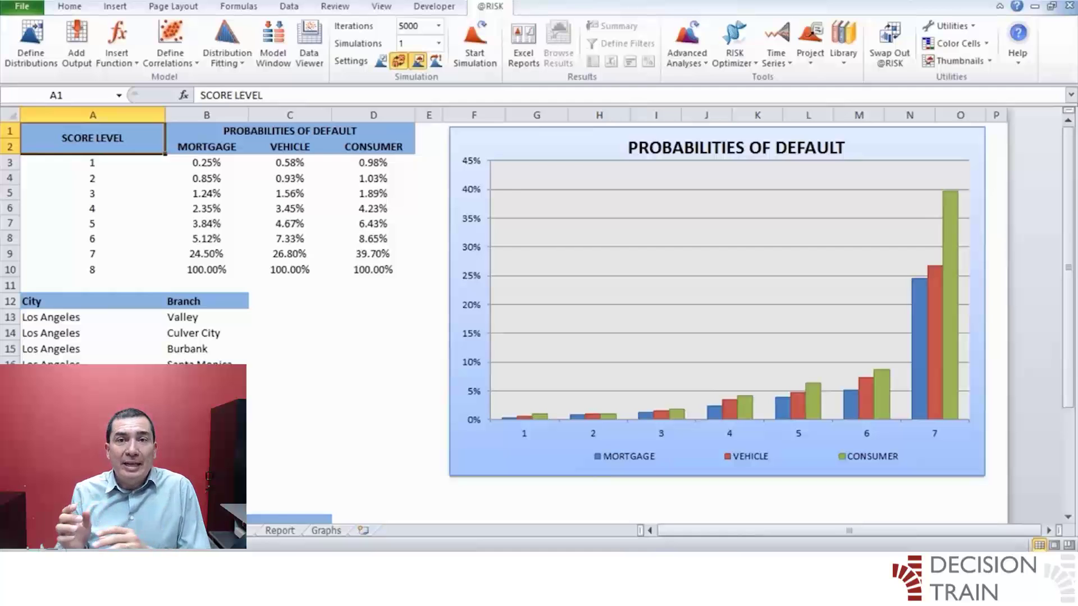
# Step: Switch to the sheet holding the 300 historical Recovery rates (average 27.8%)
pyautogui.click(206, 130)
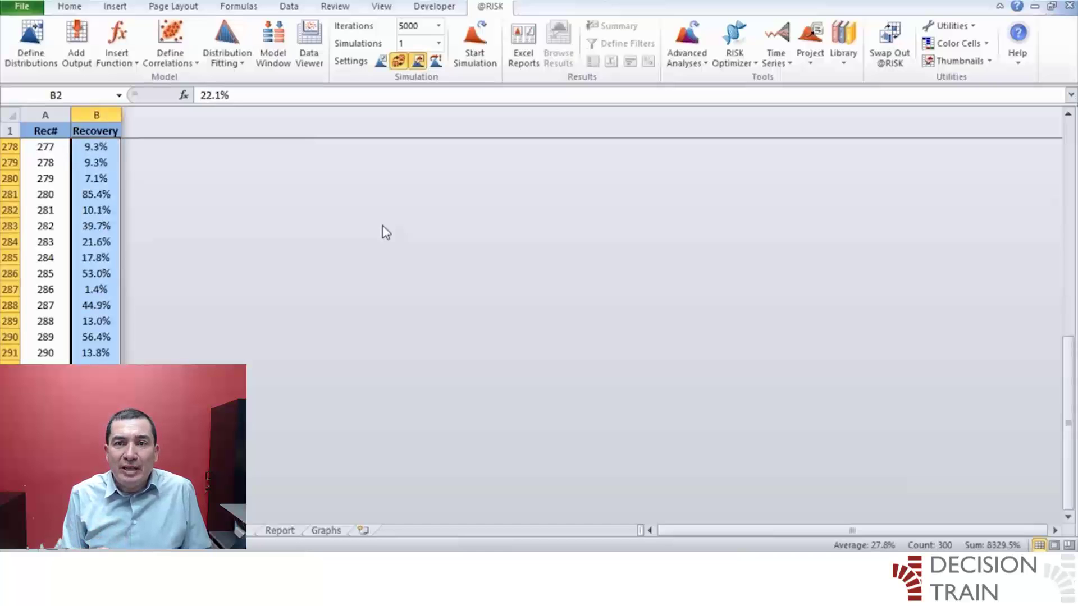
pyautogui.moveTo(278, 160)
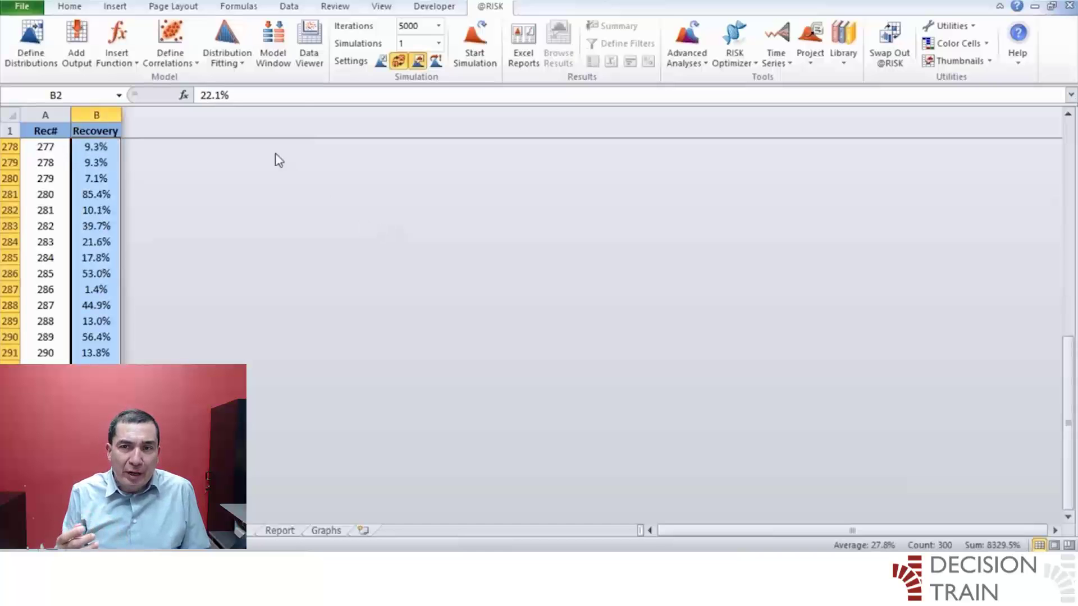
pyautogui.click(226, 43)
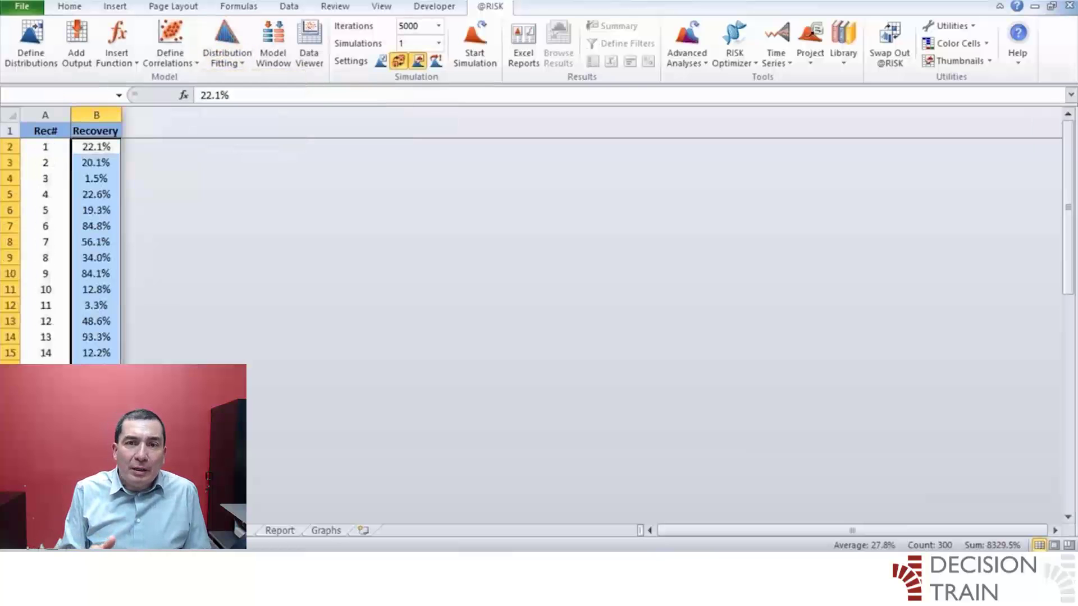
pyautogui.click(226, 40)
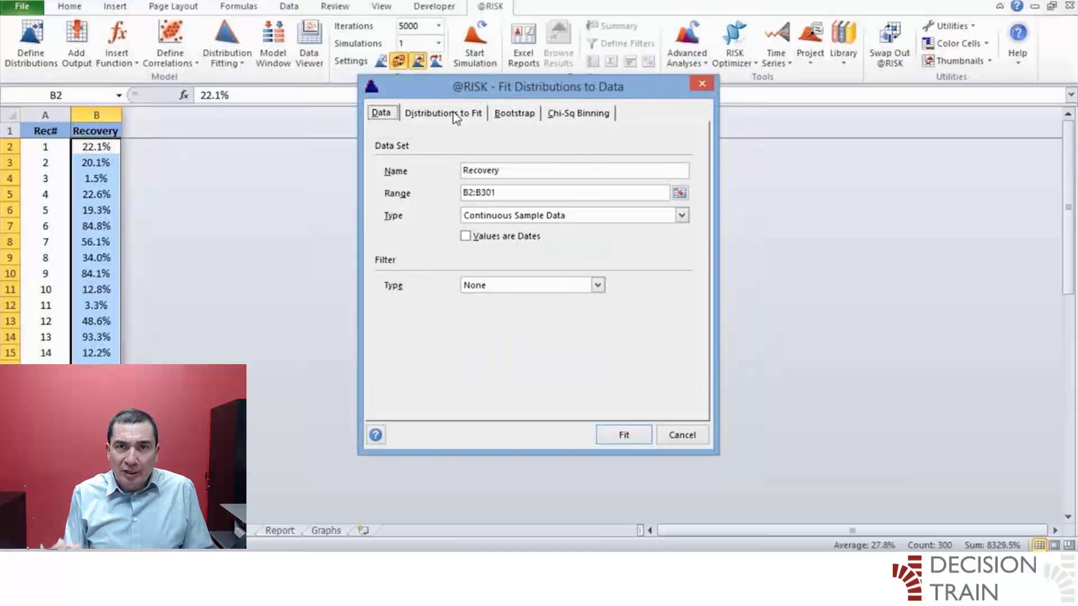
# Step: Fix the lower limit at 0 and run the fit, giving Expon as the top result
pyautogui.click(442, 112)
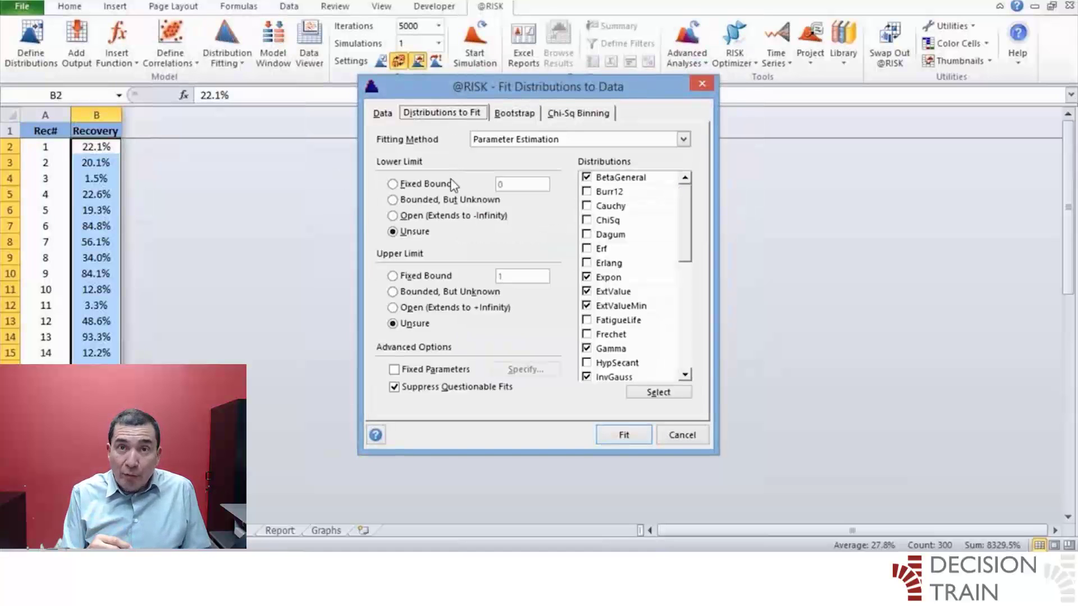
pyautogui.click(392, 184)
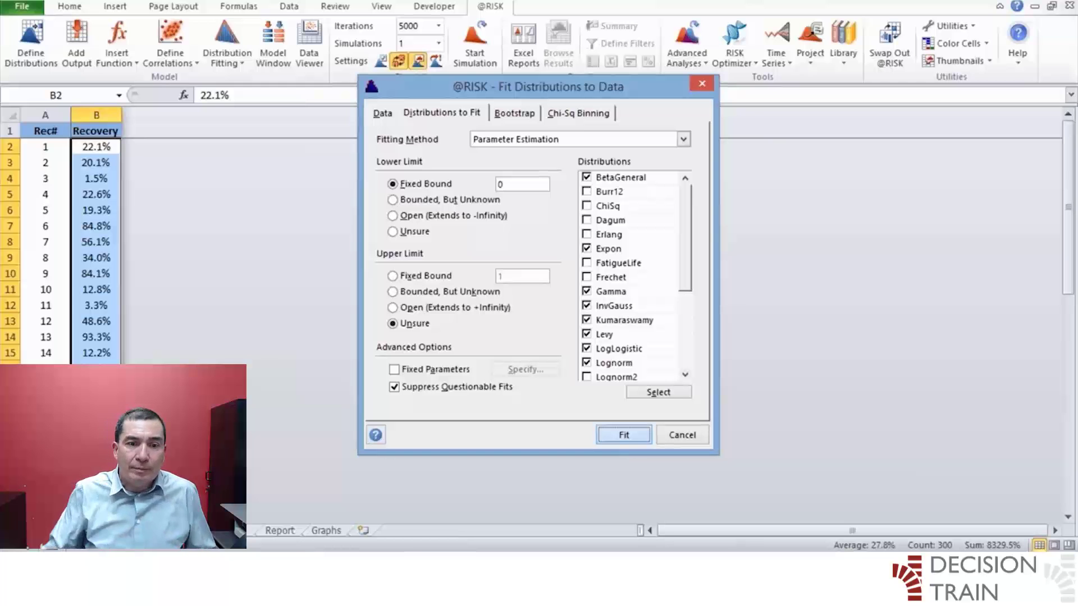
pyautogui.click(623, 434)
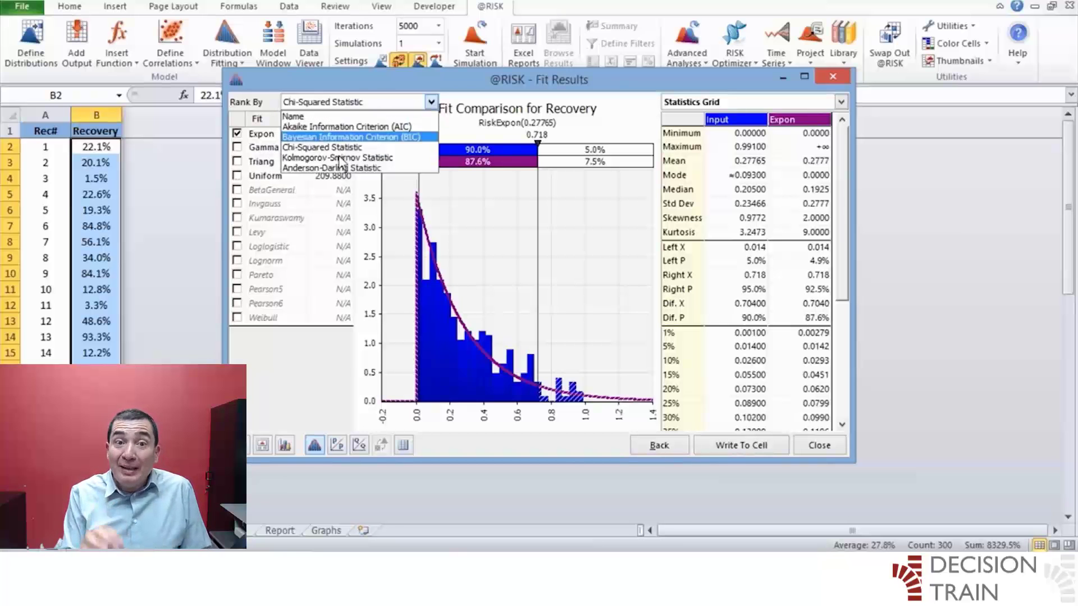
# Step: Rank the fit results by AIC so Expon remains the best fit for Recovery
pyautogui.click(352, 157)
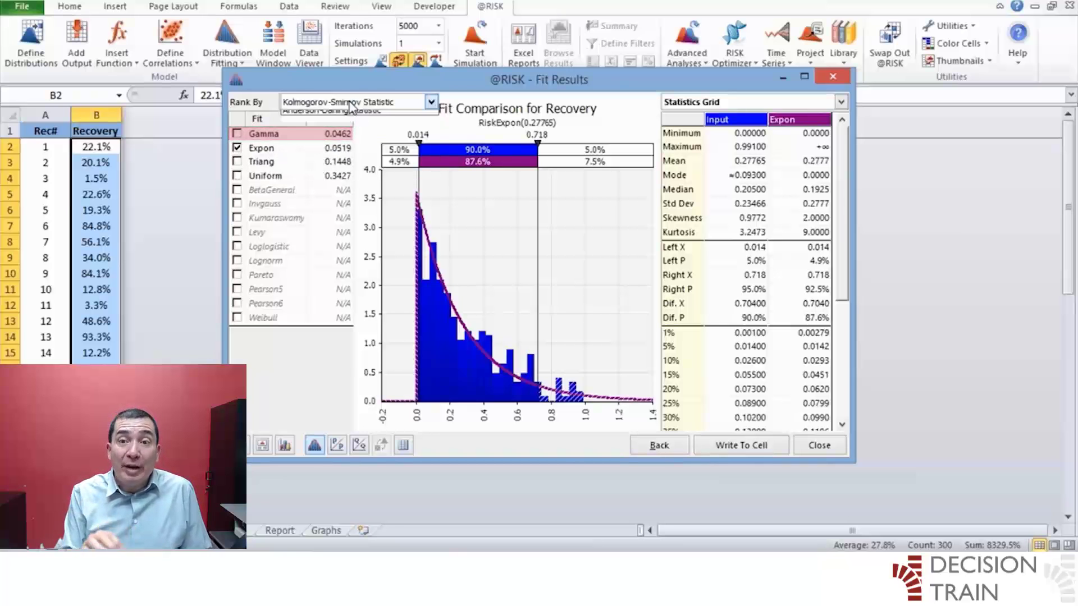
pyautogui.click(353, 111)
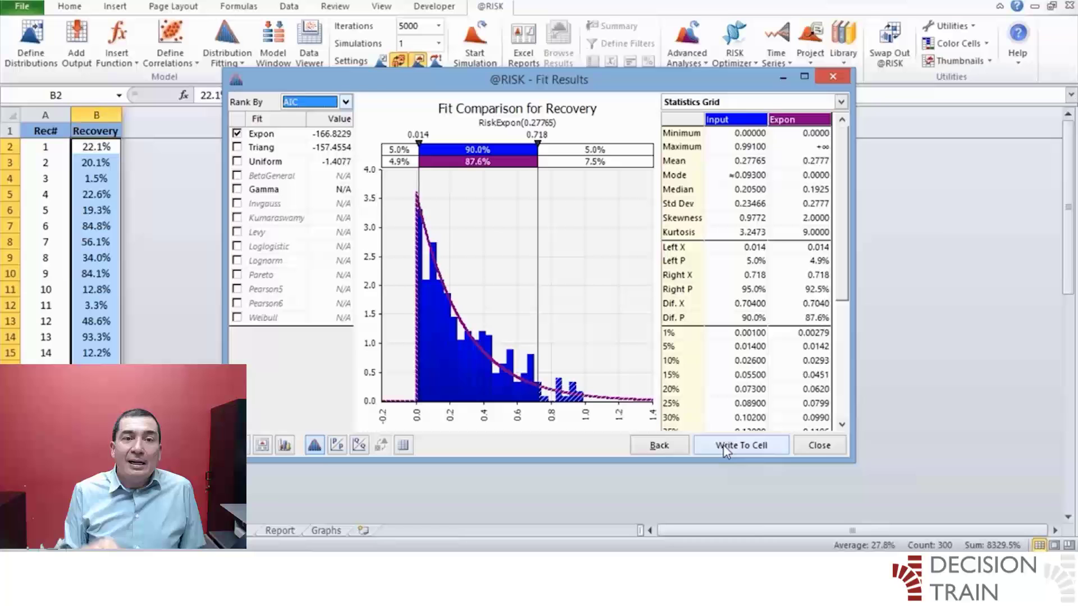
# Step: Write the AIC best fit RiskExpon(0.27765) for Recovery into Params!$C$33
pyautogui.click(741, 444)
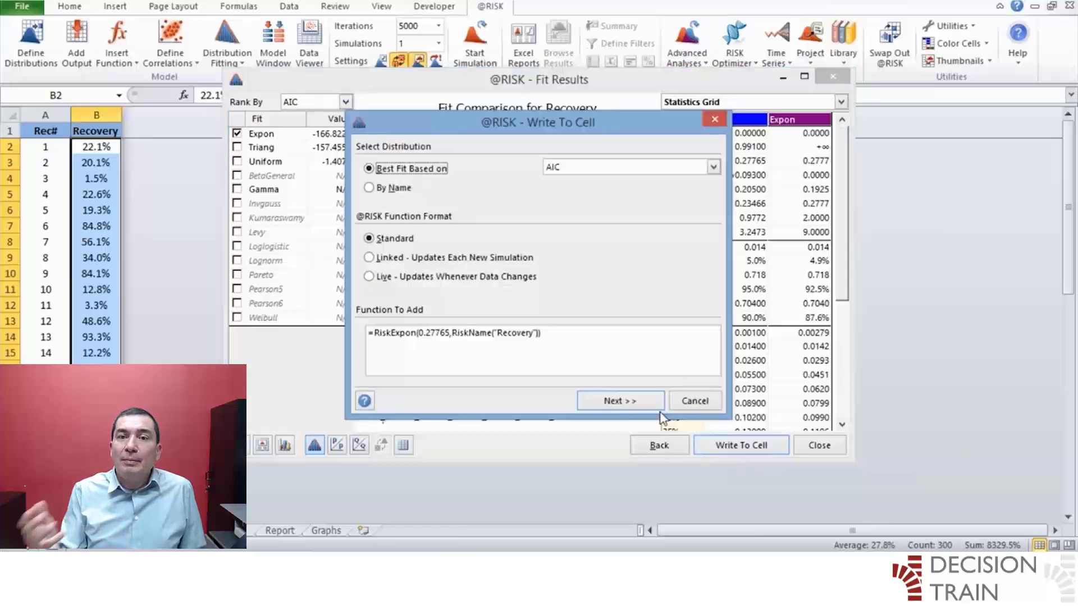
pyautogui.click(695, 401)
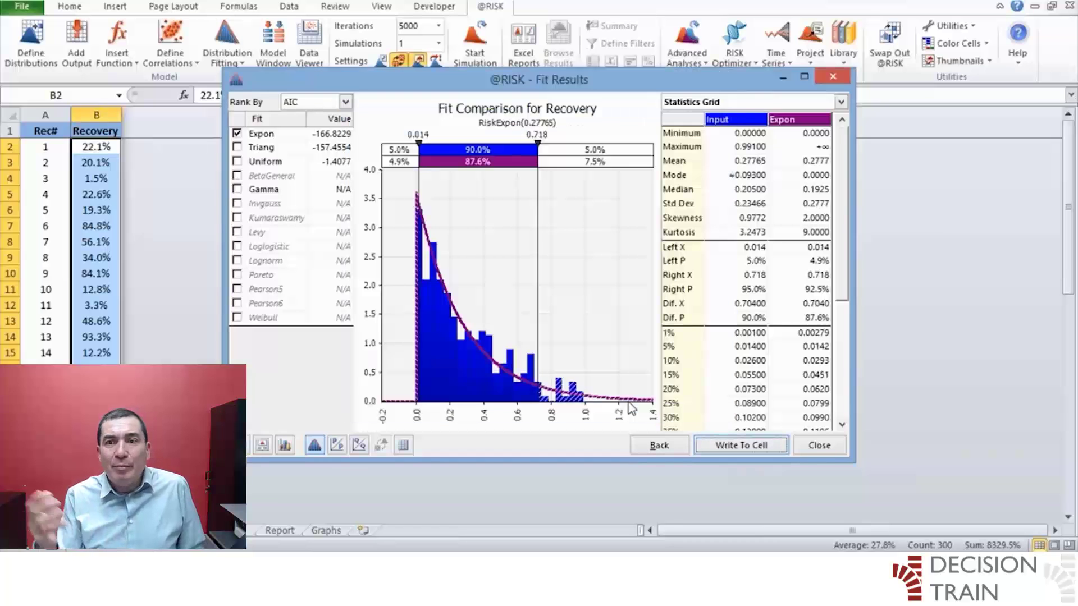
pyautogui.click(741, 445)
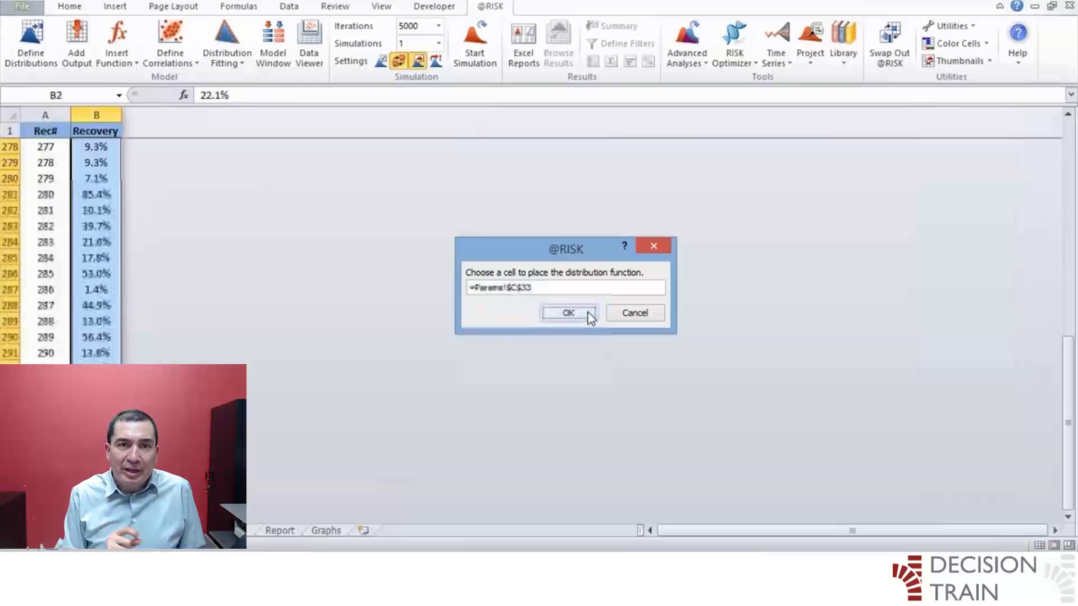
pyautogui.click(568, 312)
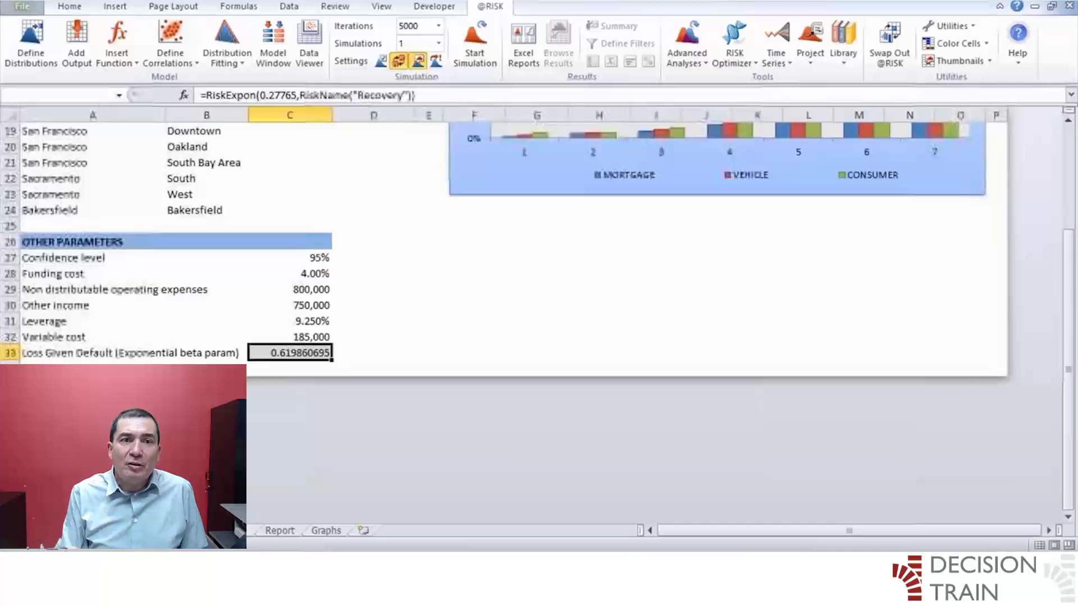
# Step: View the Recovery exponential distribution in C33 with β 0.27765 in Define Distribution
pyautogui.doubleClick(288, 352)
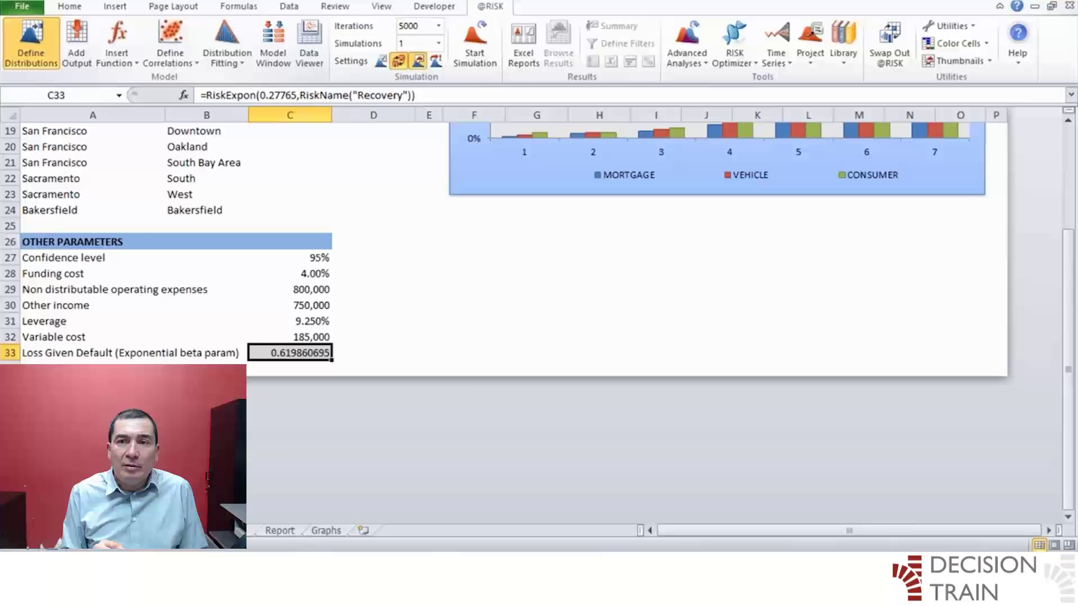
pyautogui.click(31, 40)
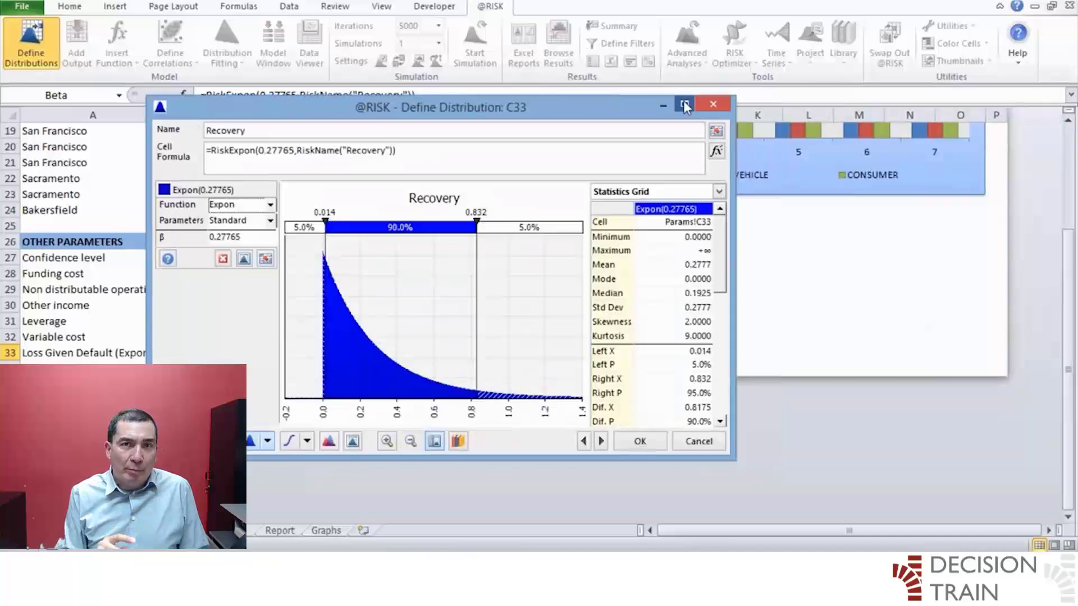
# Step: Close the Define Distribution window, leaving RiskExpon(0.27765) in C33
pyautogui.click(685, 104)
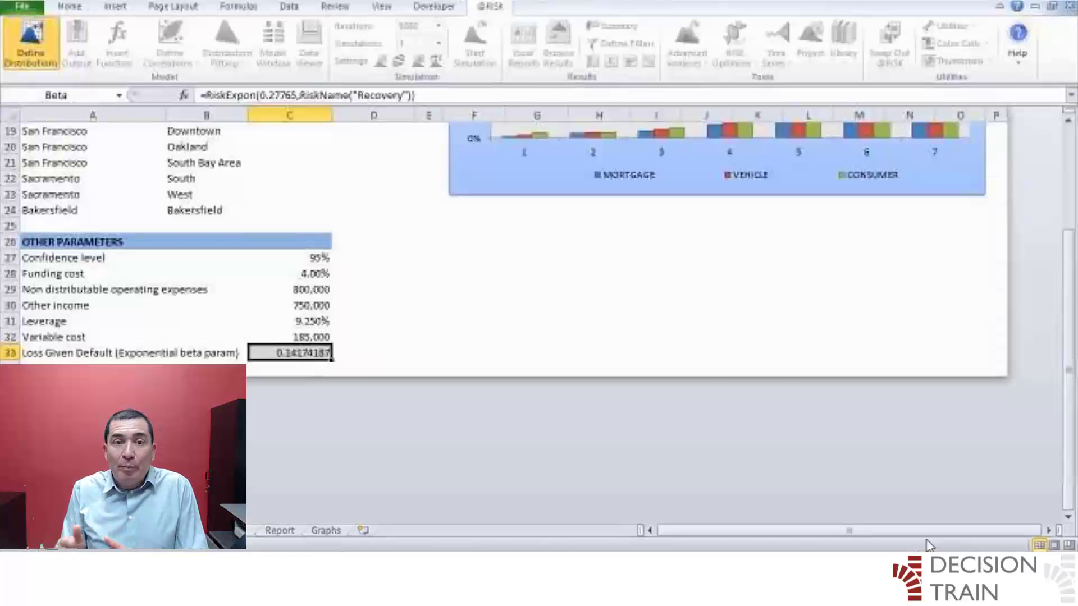
# Step: Edit C33's Loss Given Default formula to the fixed value =0.27765
pyautogui.doubleClick(289, 352)
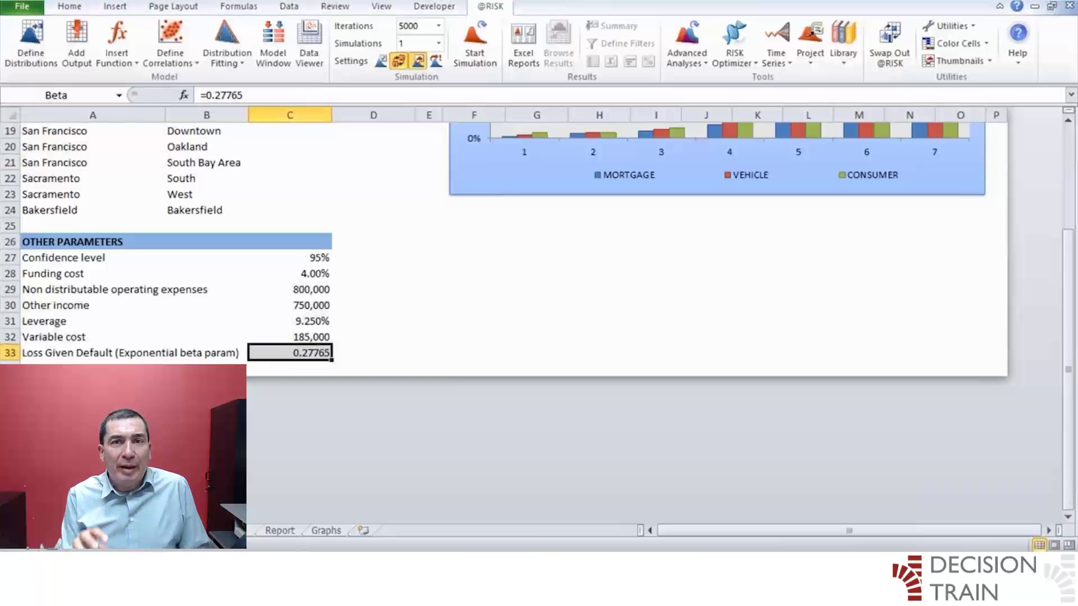
pyautogui.moveTo(958, 441)
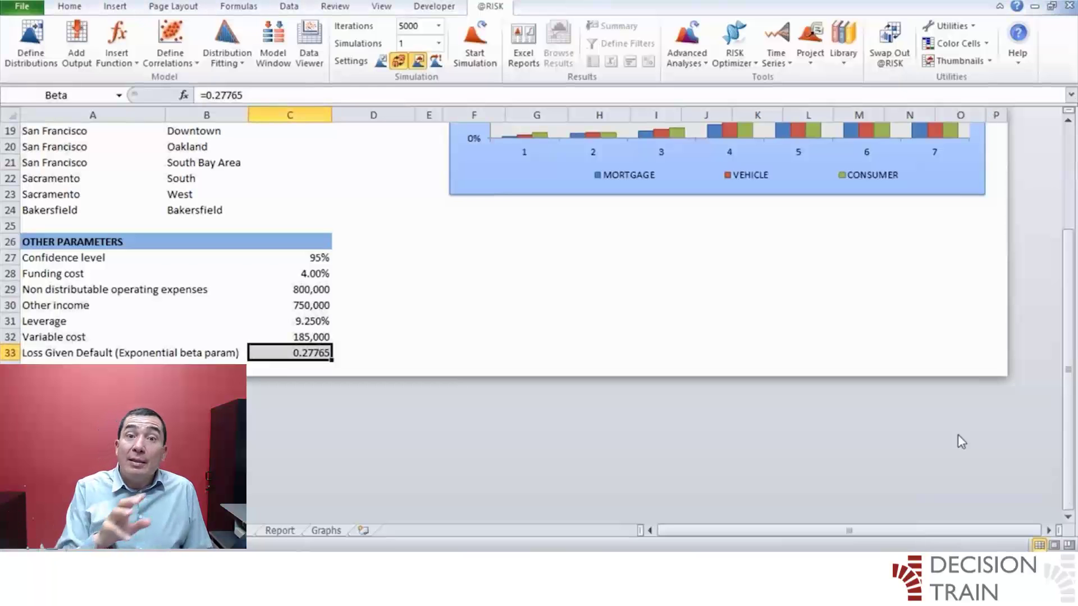